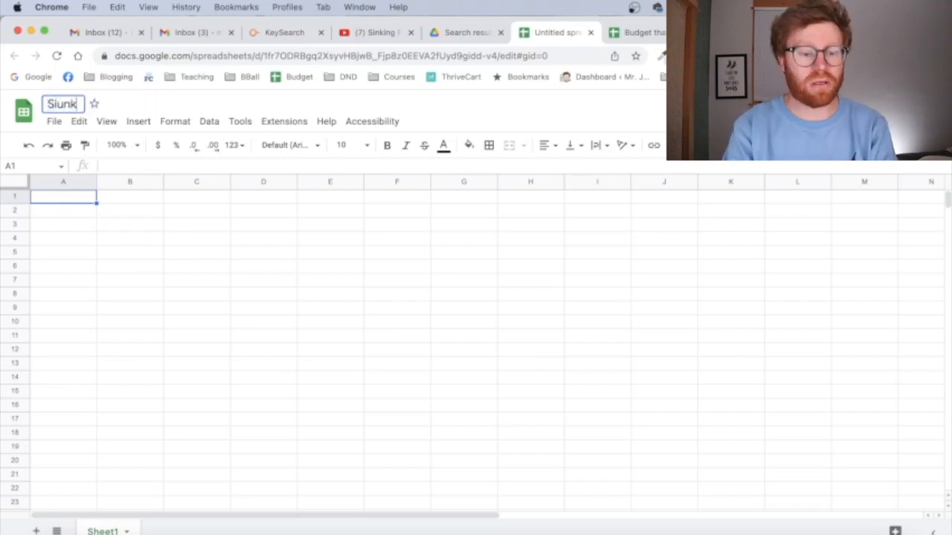
Step: Name the spreadsheet 'Sinking Fund Spreadsheet'
text(Sinking Fund Spreadsheet)
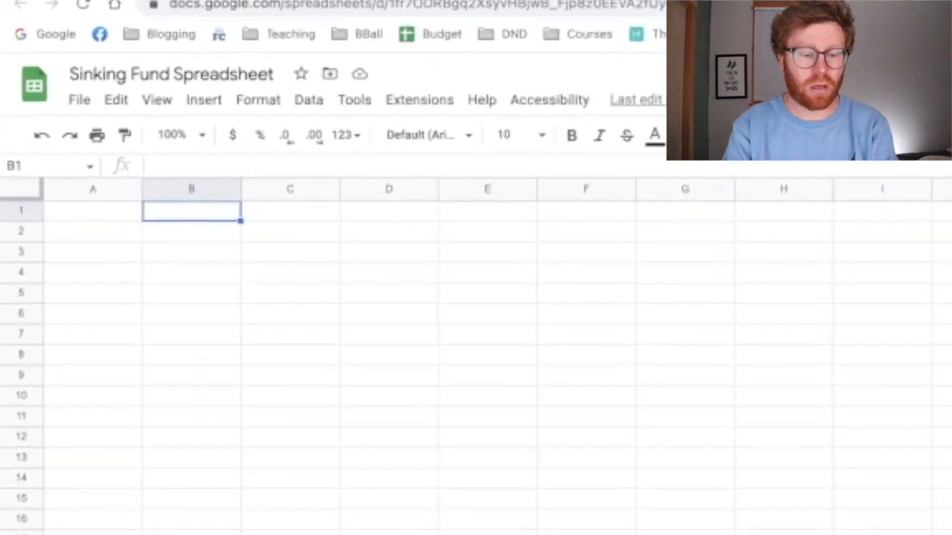
Step: Enter headings Emergency Fund, New Car, Vacation, Christmas, New House in B1:F1
text(Emergency Fund)
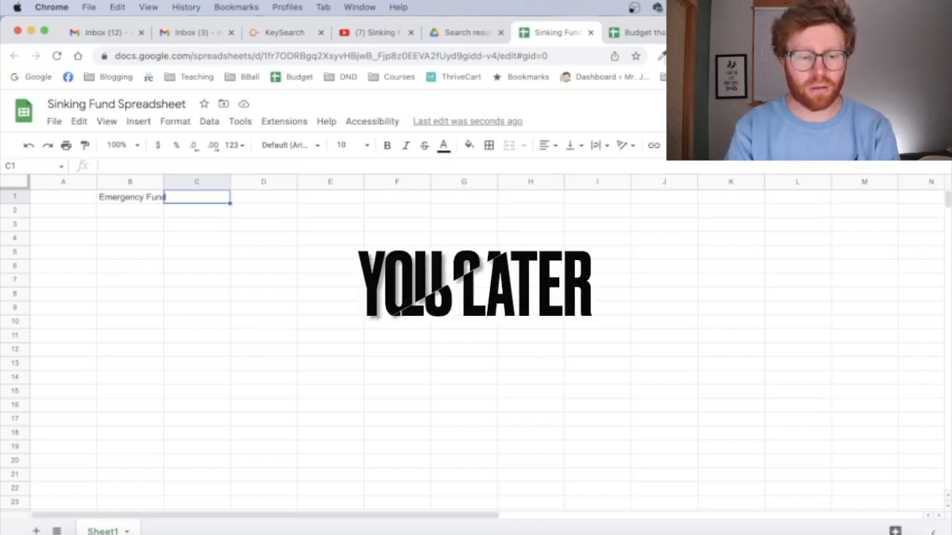
text(New Car)
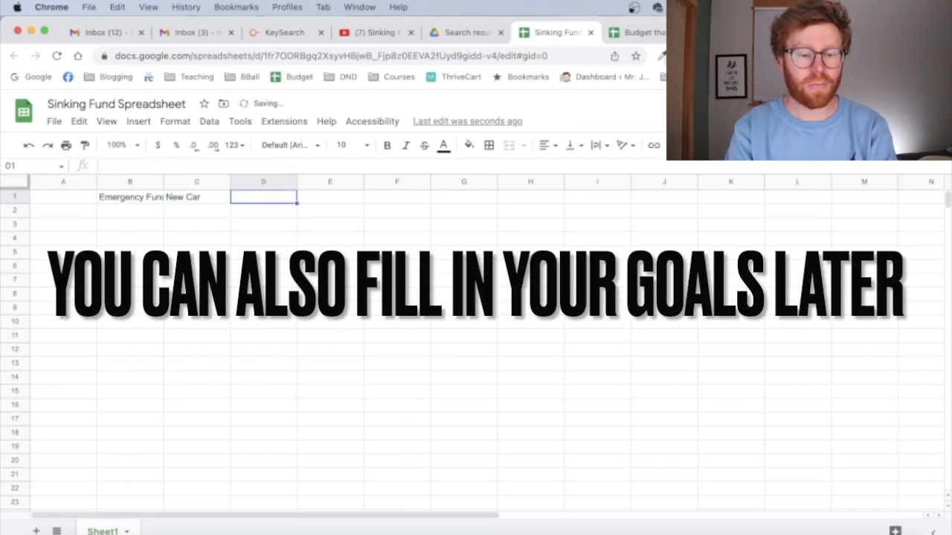
text(Vacation)
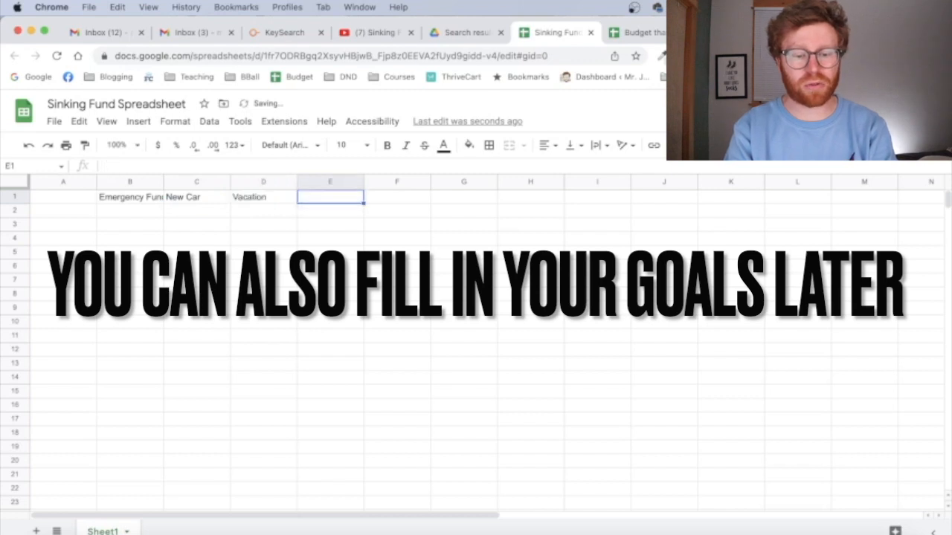
text(Christmas)
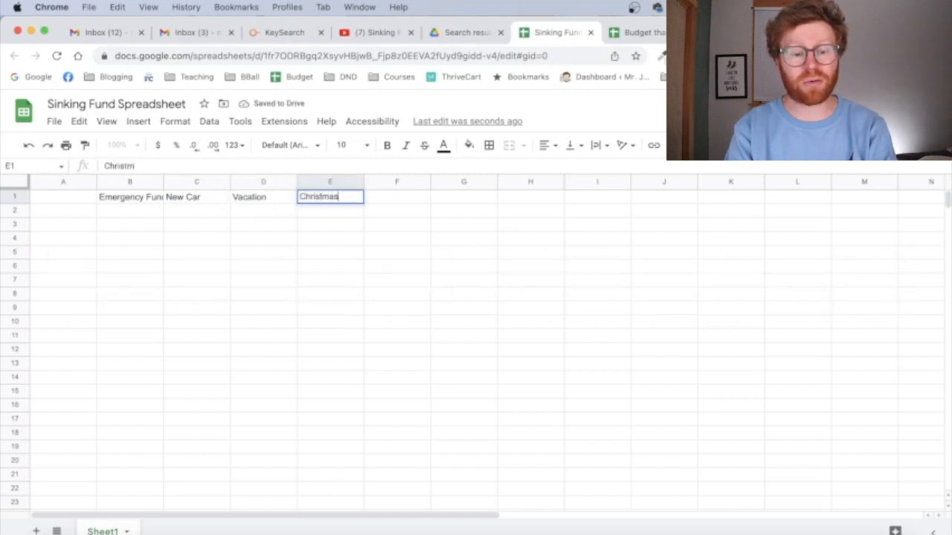
key(Tab)
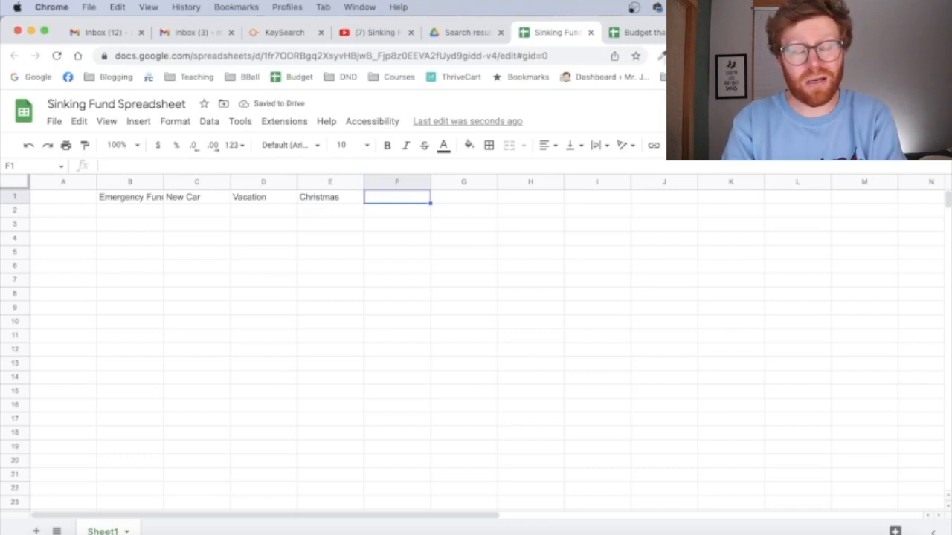
text(New House)
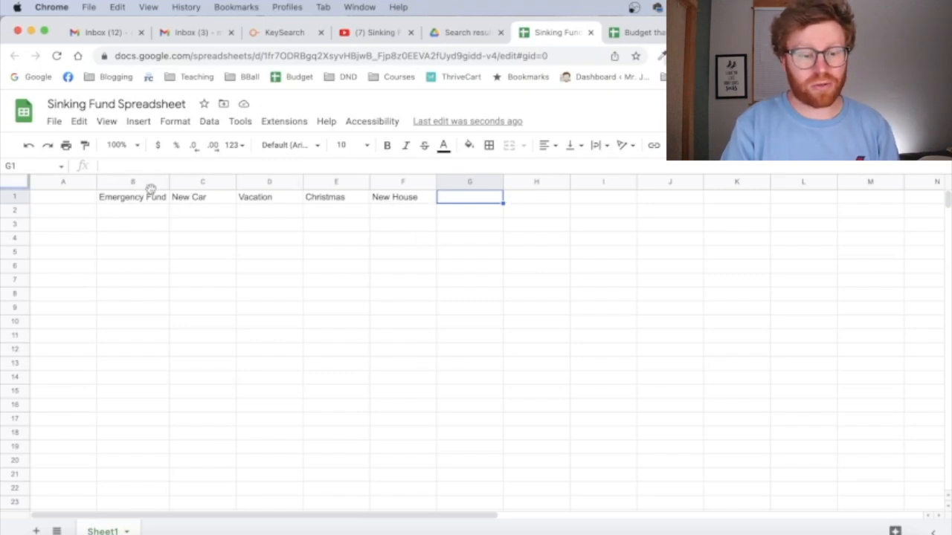
mouse_move(152, 235)
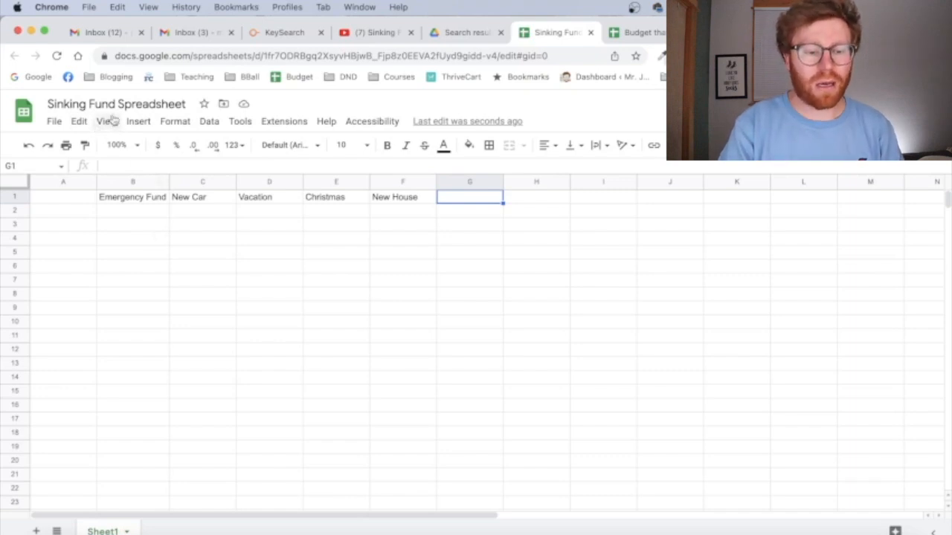
Step: Freeze row 1 via View > Freeze so the headings stay in place
click(107, 122)
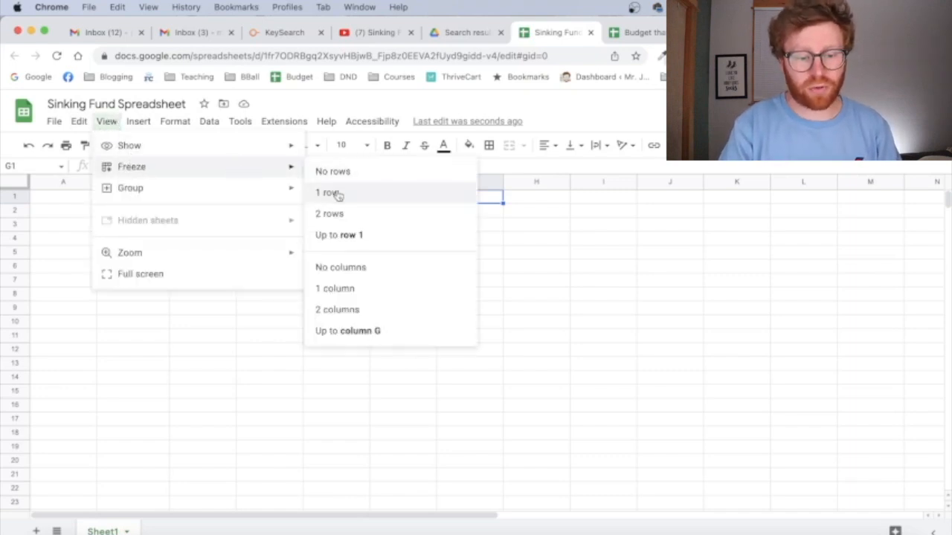
click(324, 194)
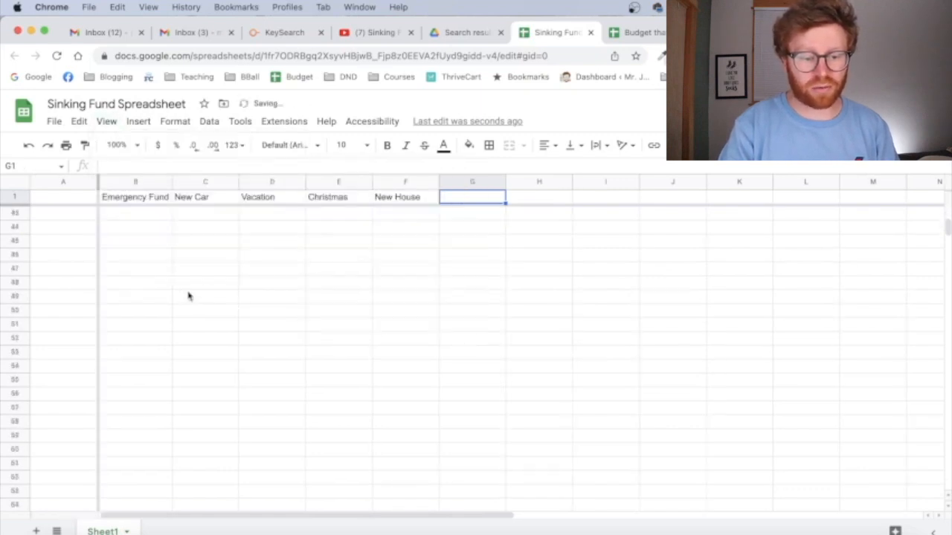
scroll(up, 3)
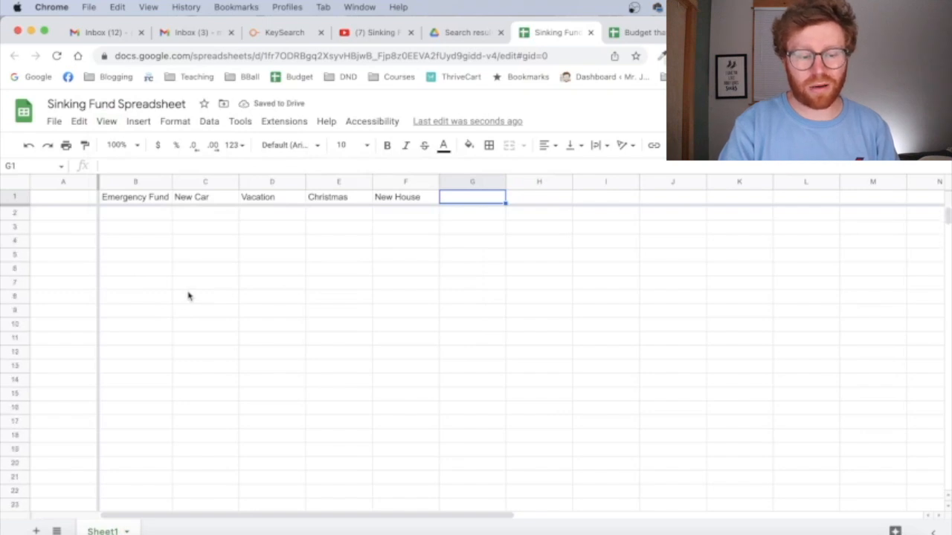
click(63, 214)
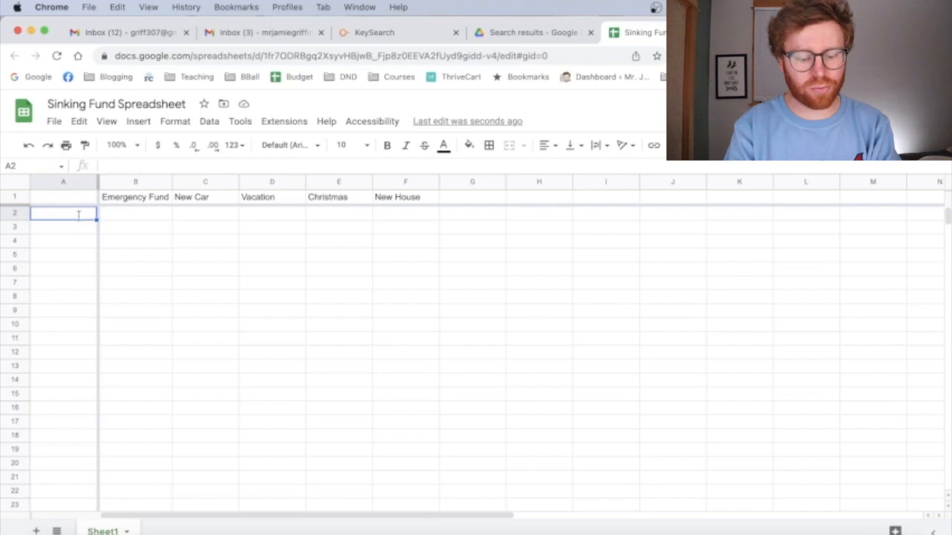
Step: Label A2 Starting Balance and enter 1000, 500, 500, 0, 2000 under the goals
text(Starting Balance)
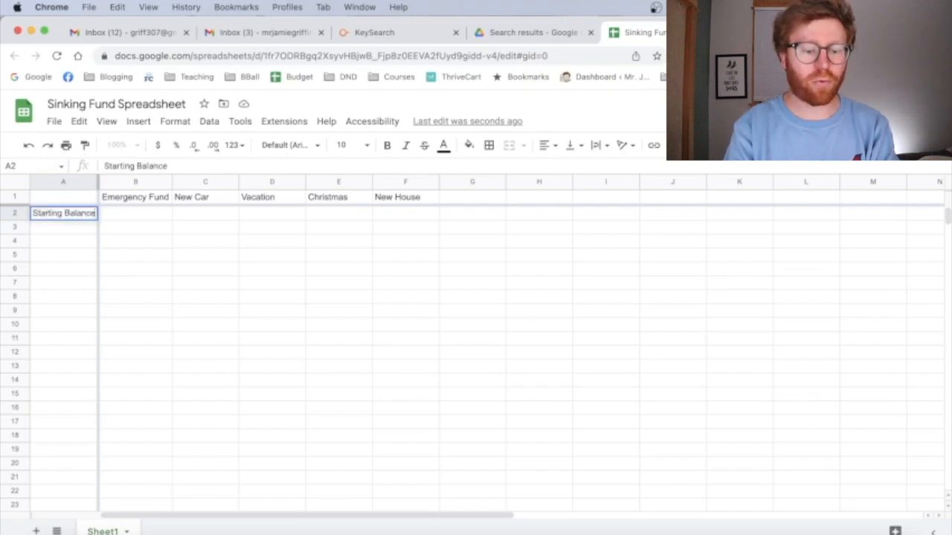
click(135, 214)
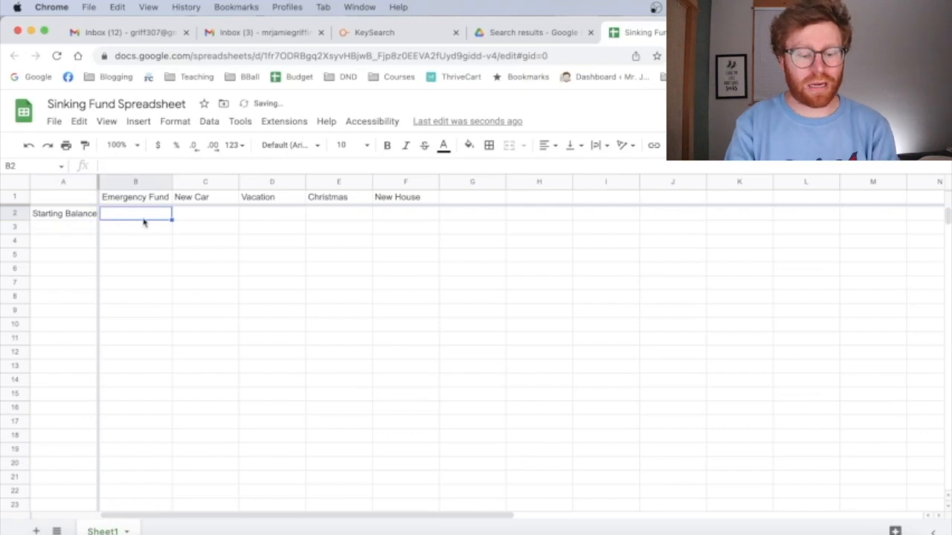
text(1000)
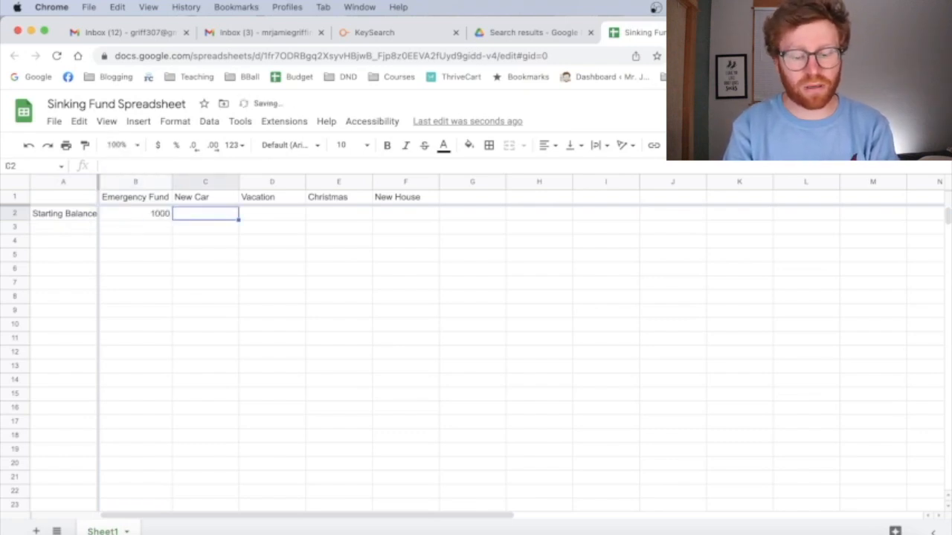
text(500)
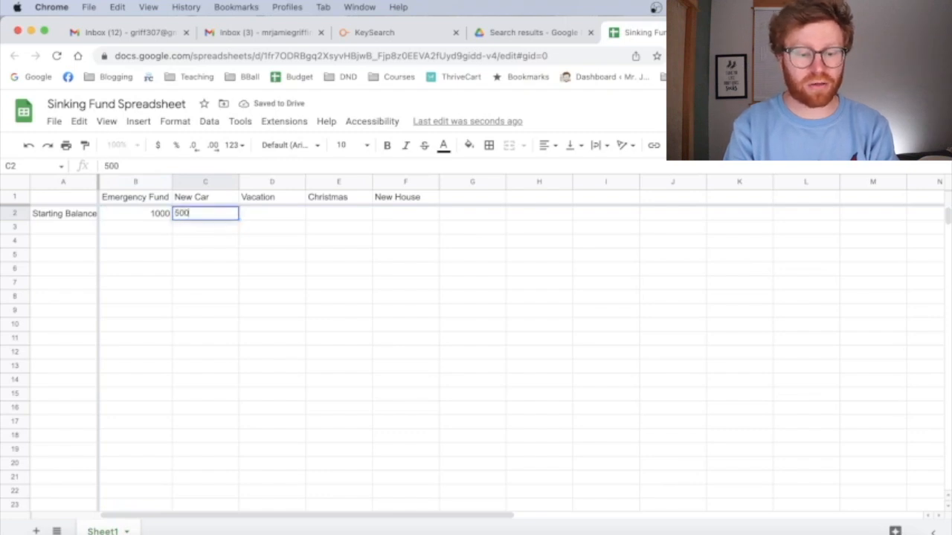
text(500)
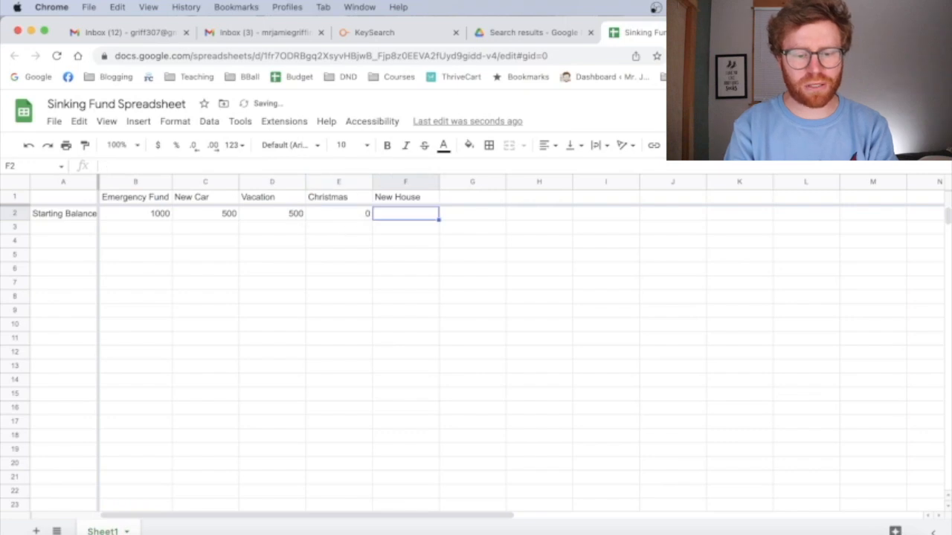
text(2000)
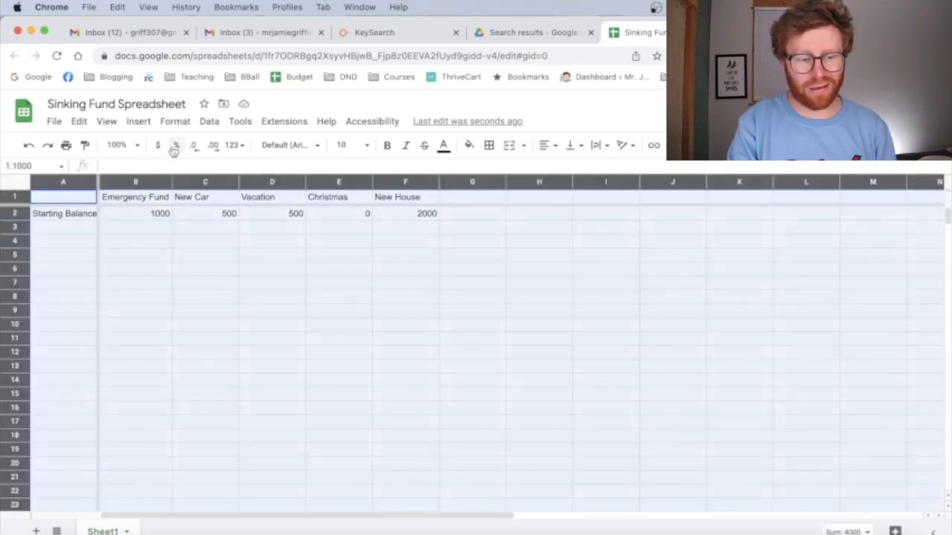
Step: Format the starting balances as dollar currency
click(157, 146)
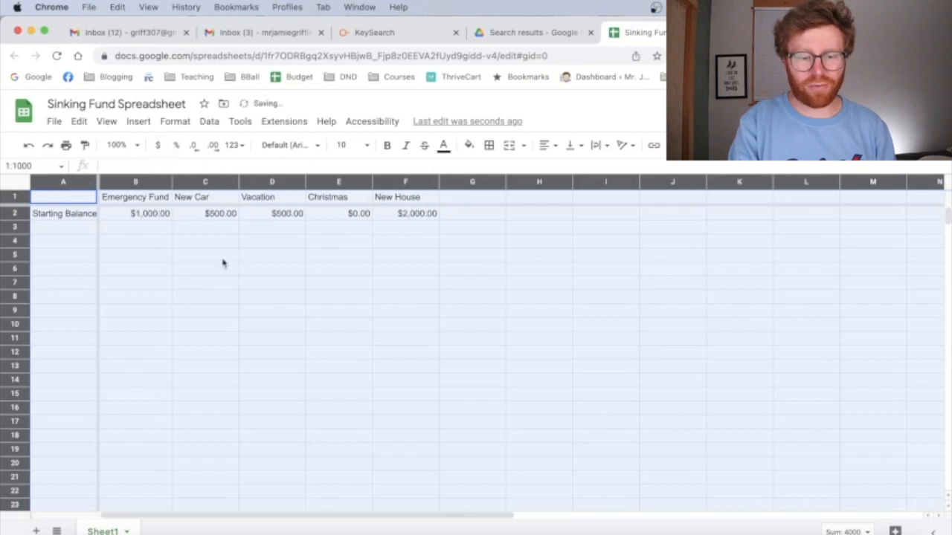
click(473, 198)
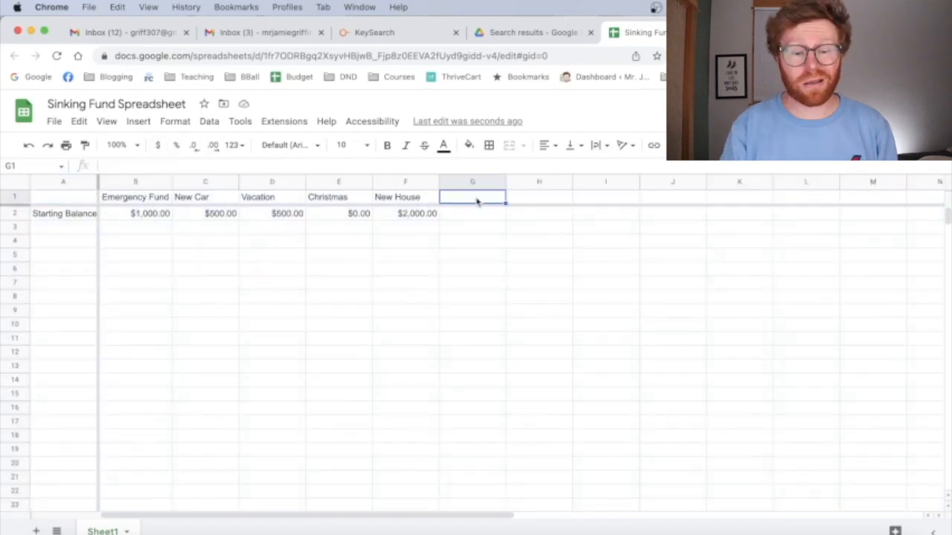
Step: Add the heading Total Added/Subtracted in G1
text(Total Added)
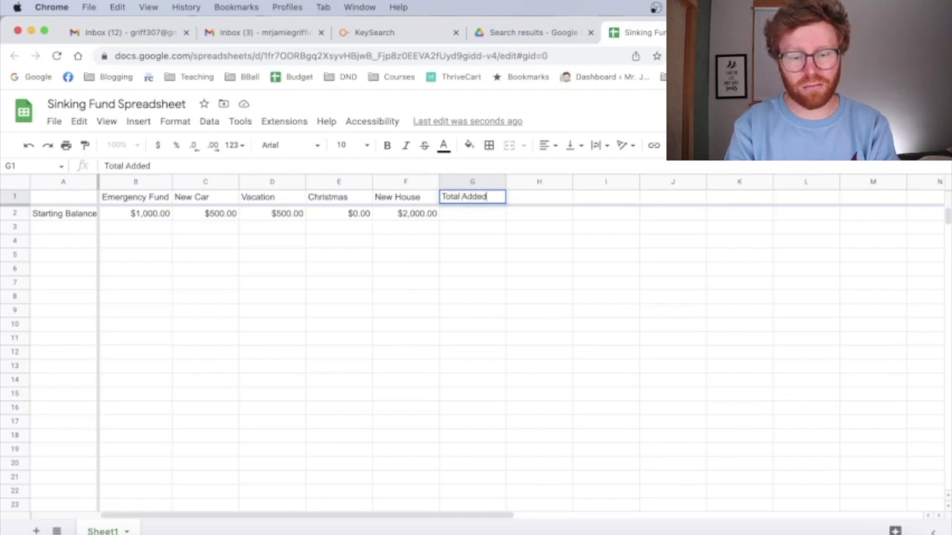
text(/Subtracted)
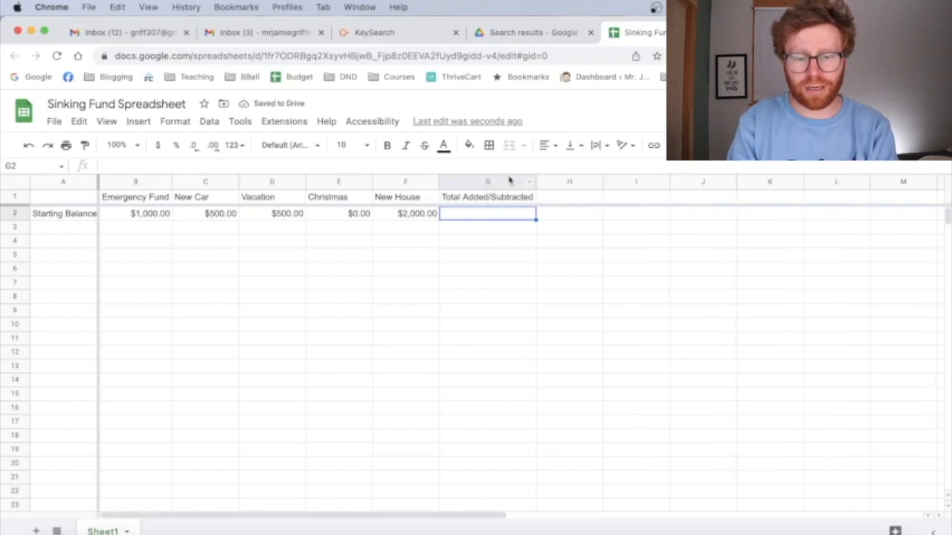
click(62, 226)
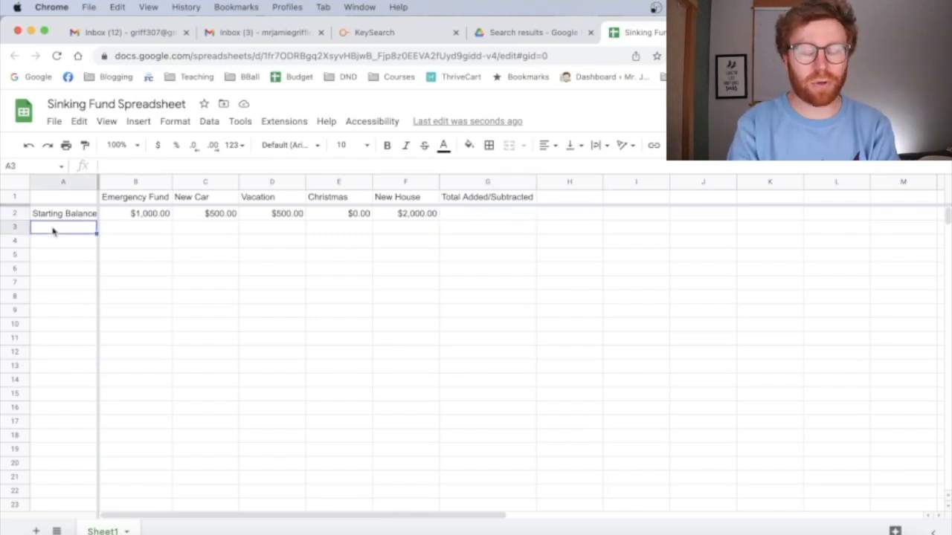
Step: List months Jan 23 through Dec 23 in A3:A14, followed by Totals: in A15
text(Jan 23)
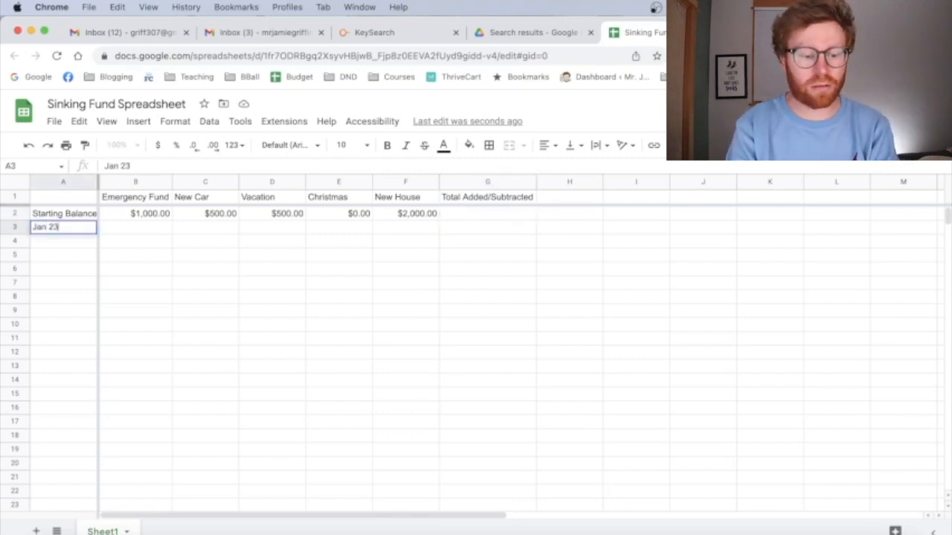
key(Enter)
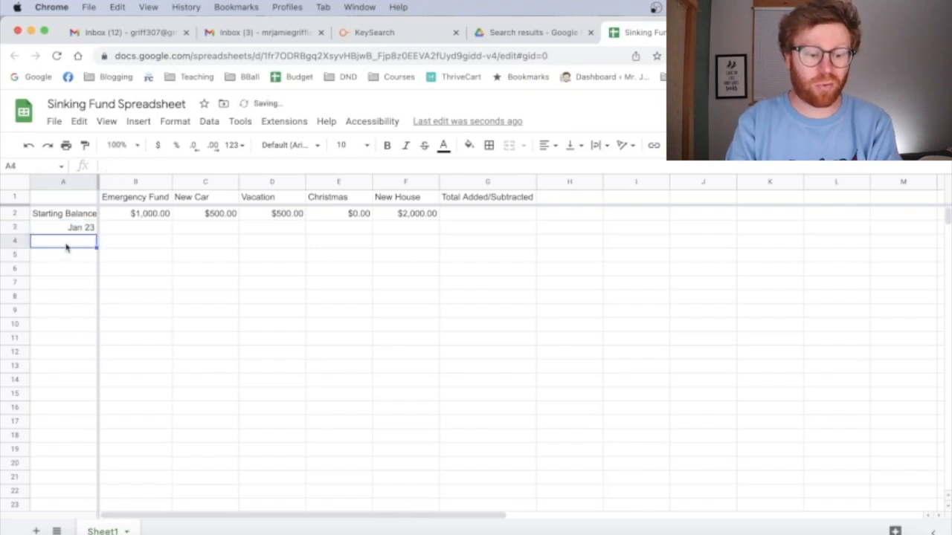
text(Feb)
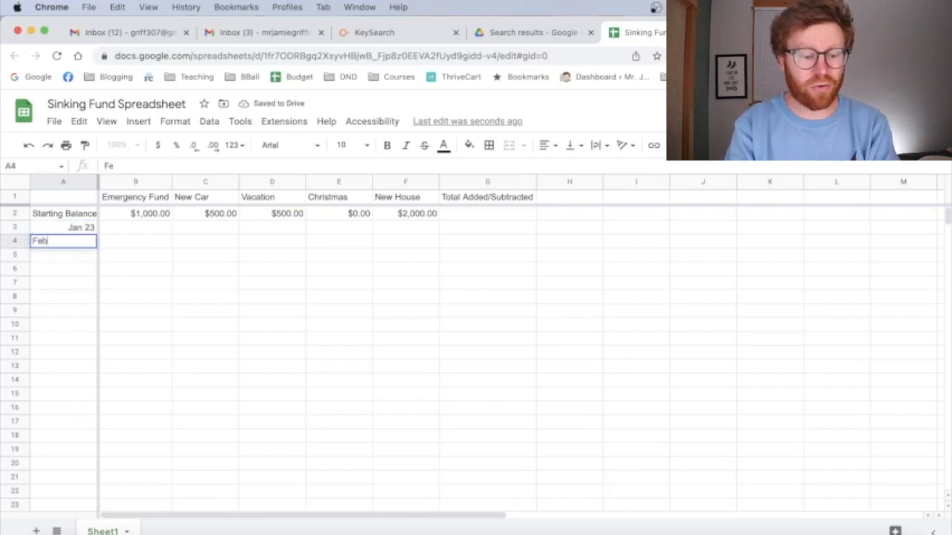
key(Enter)
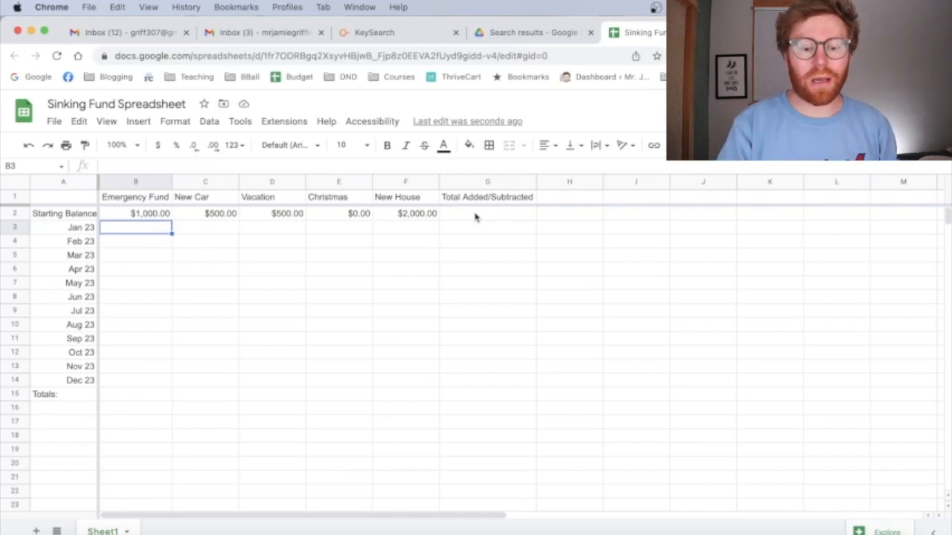
Step: Enter =SUM(B3:F3) in G3 as the Jan 23 row total
click(488, 215)
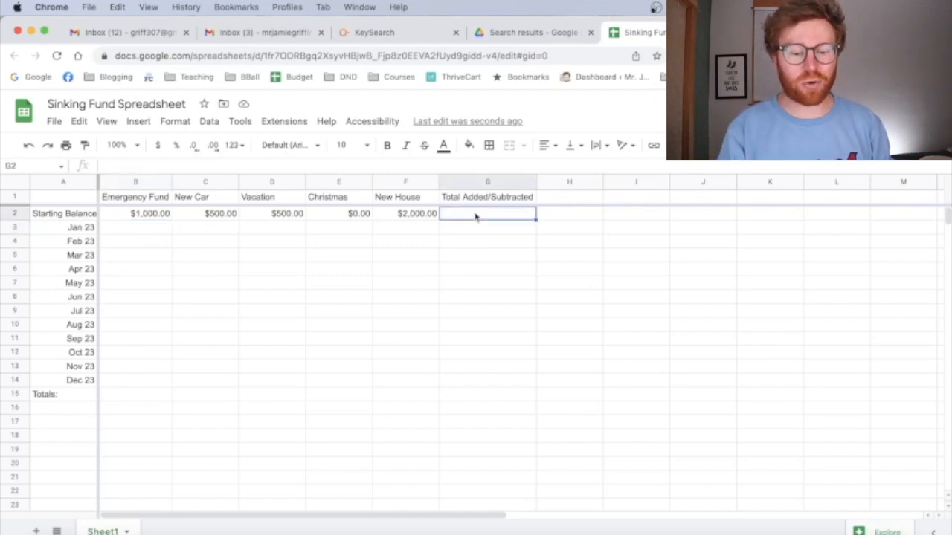
click(488, 229)
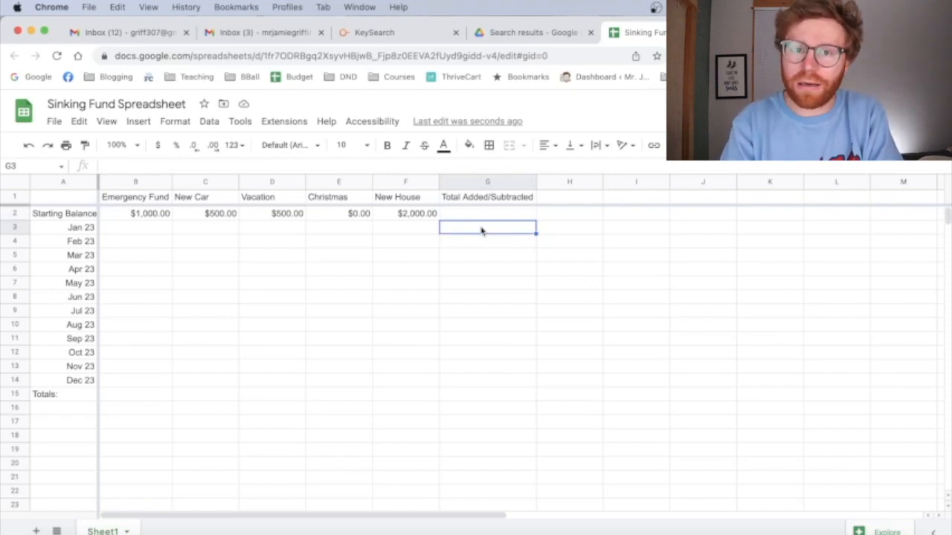
text(=SUM(B3:F3))
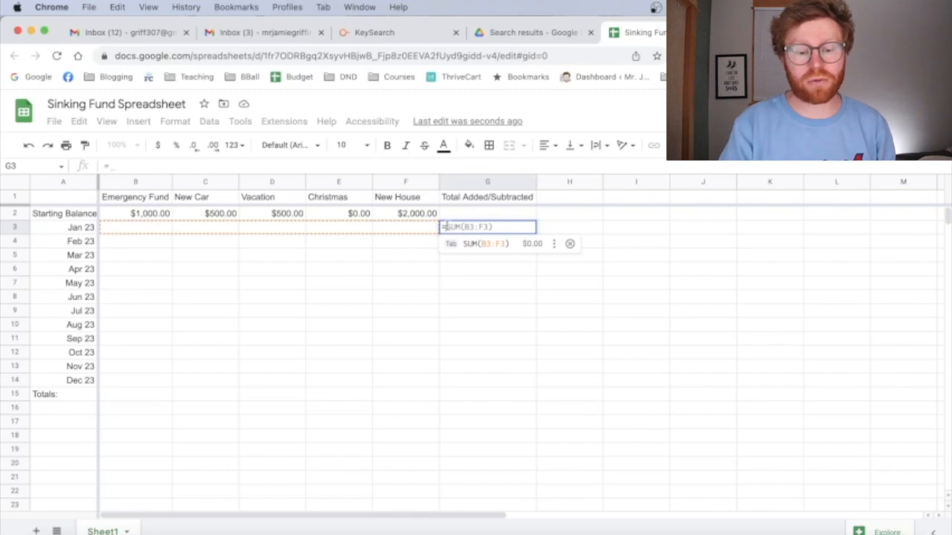
mouse_move(245, 229)
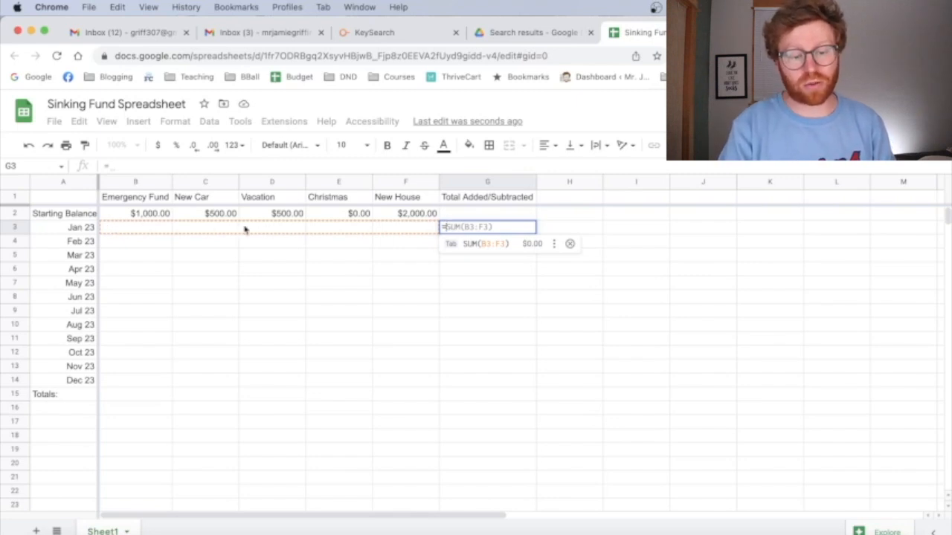
mouse_move(395, 242)
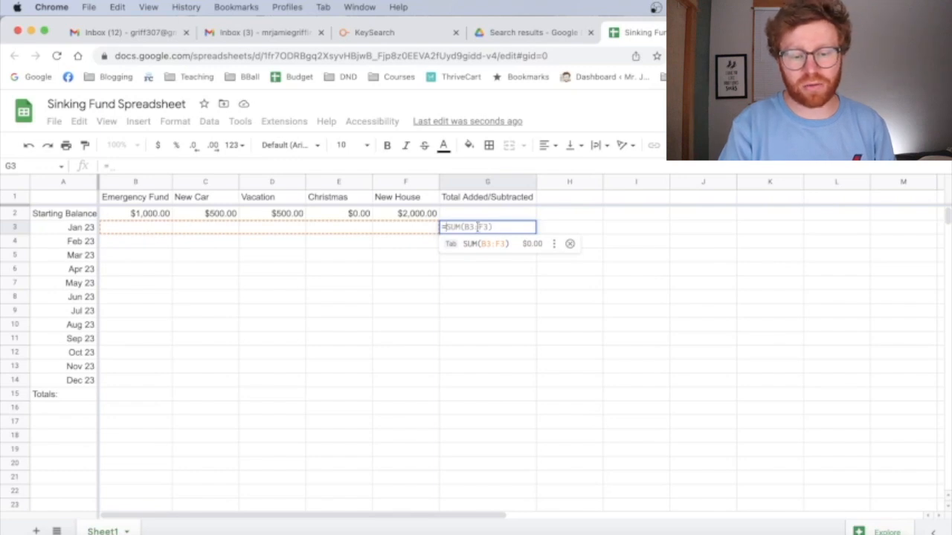
key(Enter)
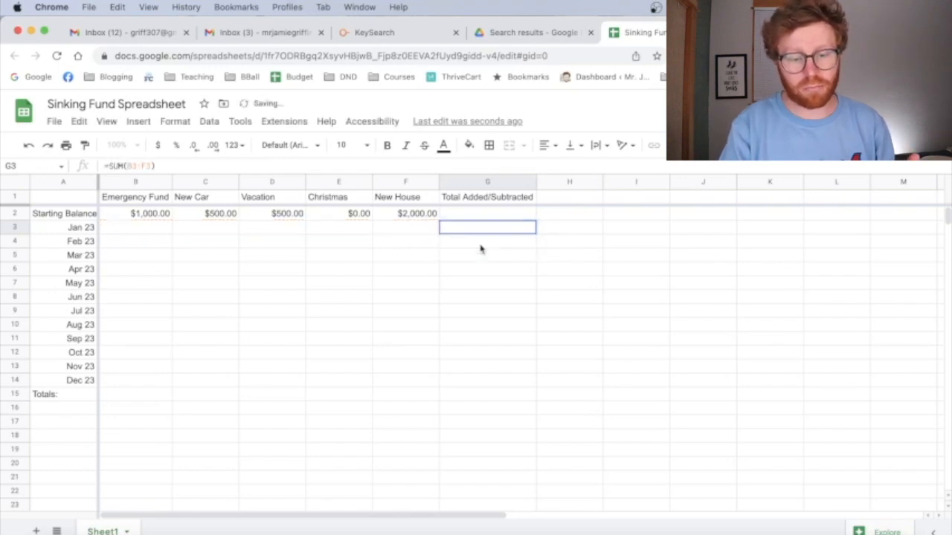
Step: Test the Jan 23 total with a value of 10 in B3, then clear it
key(Enter)
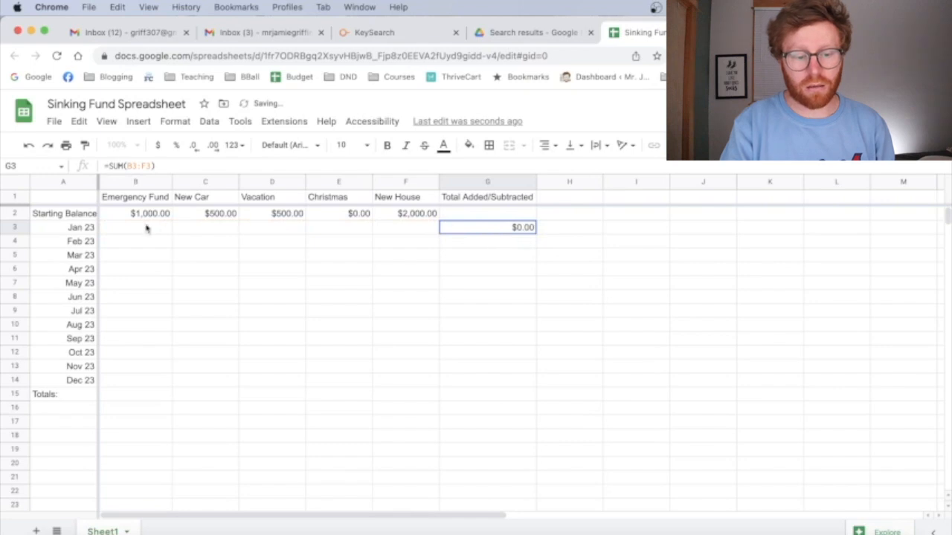
text(10)
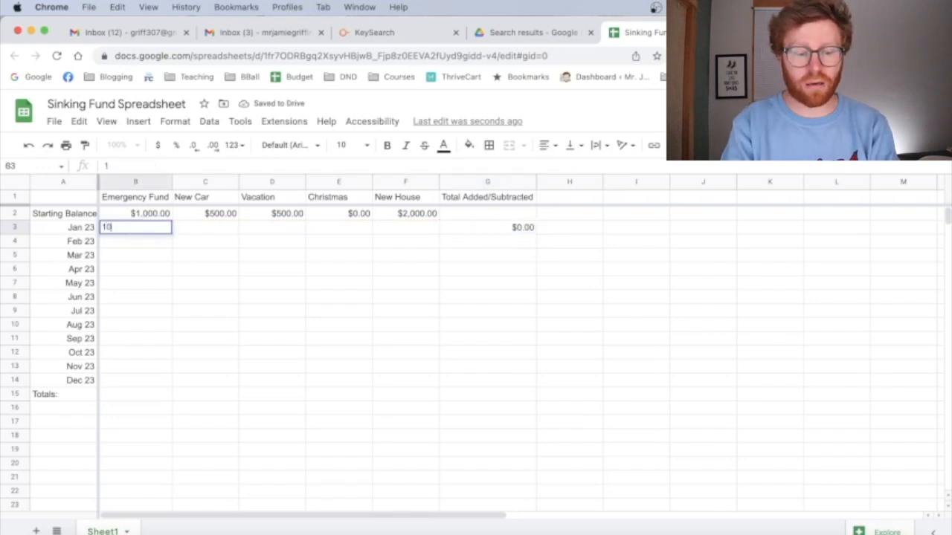
key(Enter)
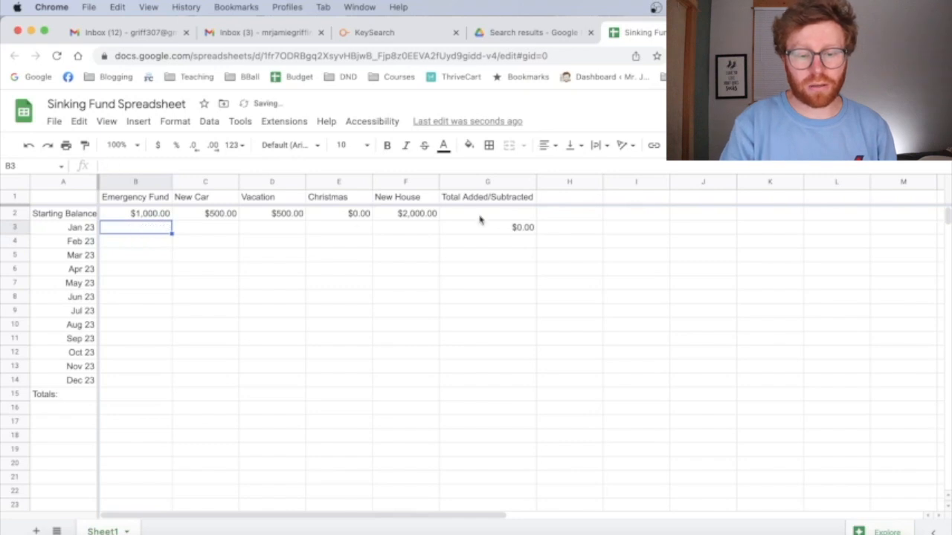
Step: Fill the row-total formula from G3 down to G14 for every month
click(486, 226)
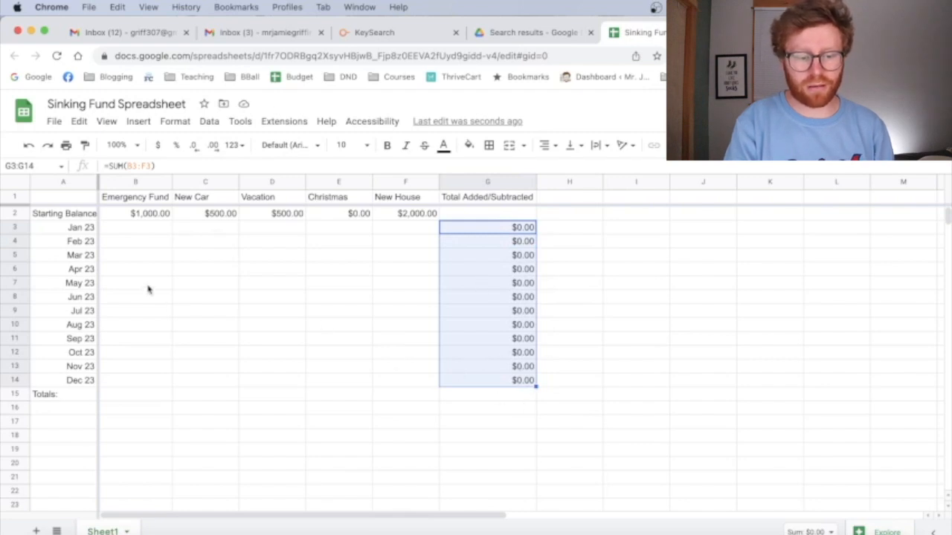
text(100)
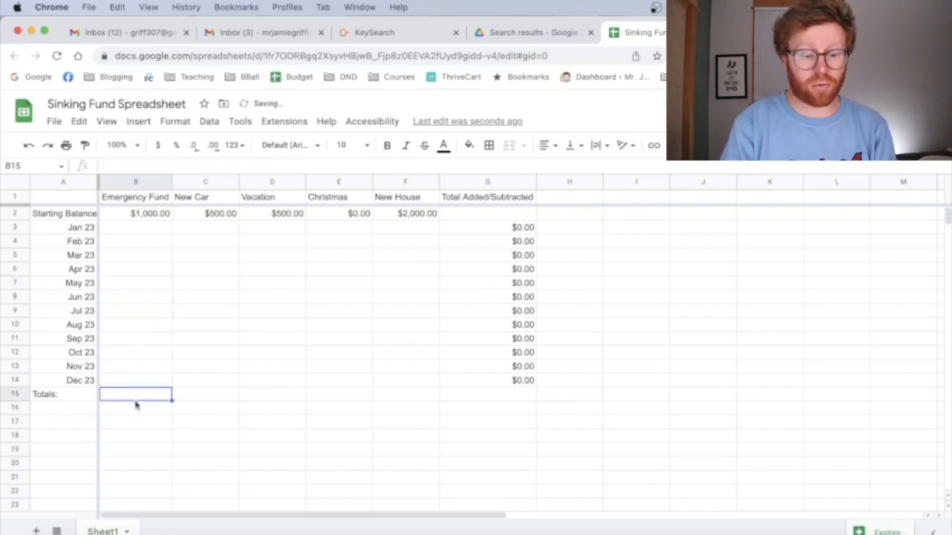
Step: Enter =SUM(B3:B14) in B15 as the Emergency Fund column total
text(=SUM(B2:B14))
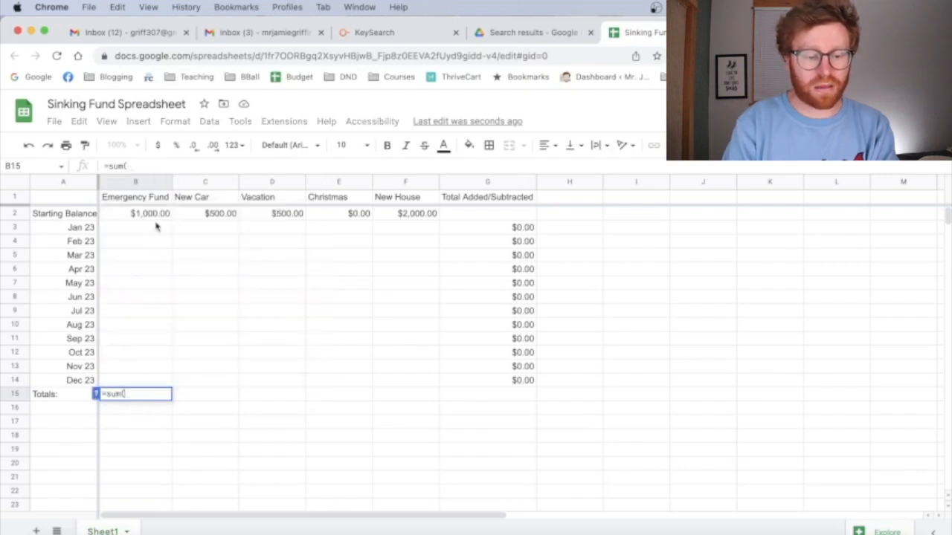
drag(135, 228, 135, 381)
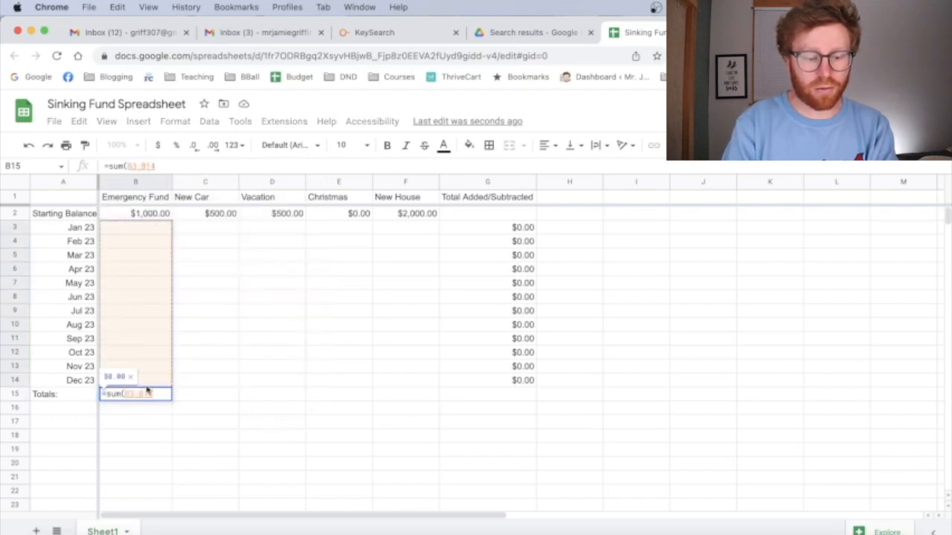
key(Enter)
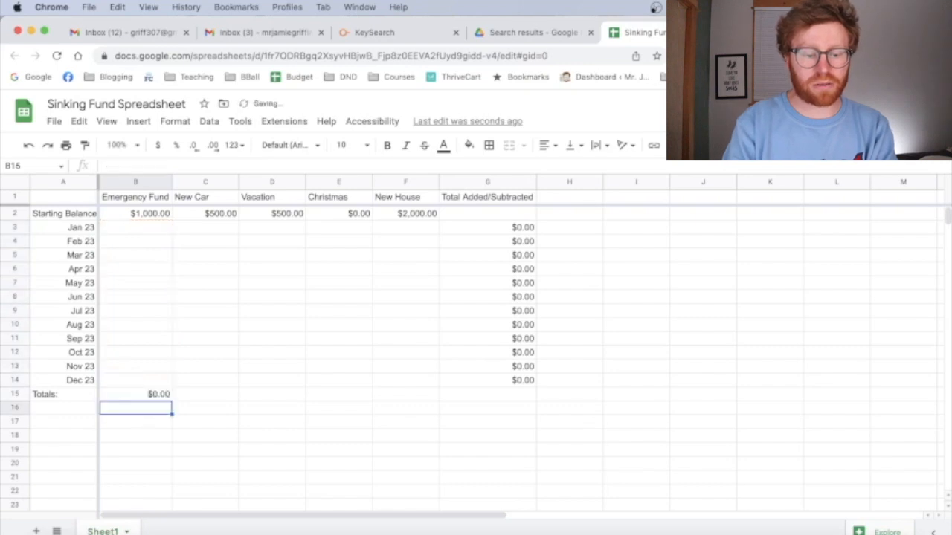
Step: Fill the column-total formula across from B15 to F15
click(137, 394)
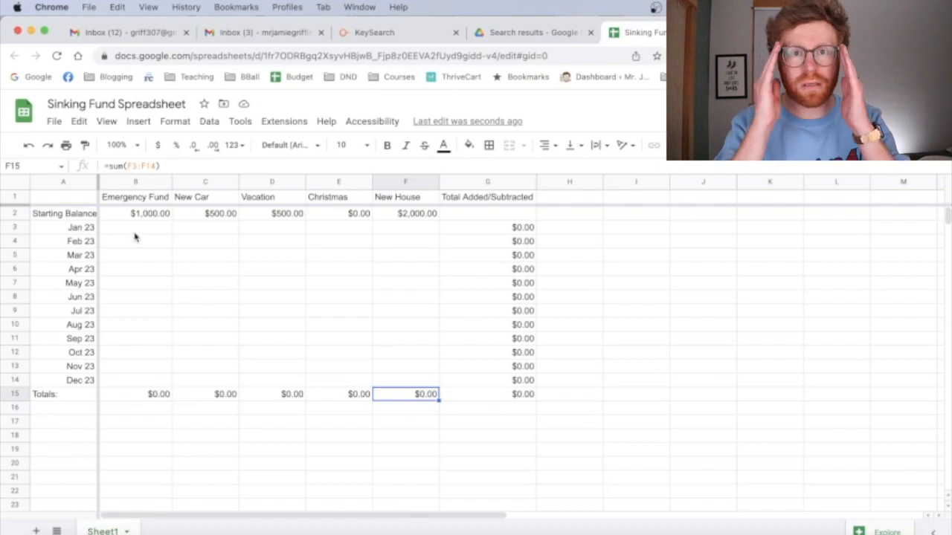
click(135, 226)
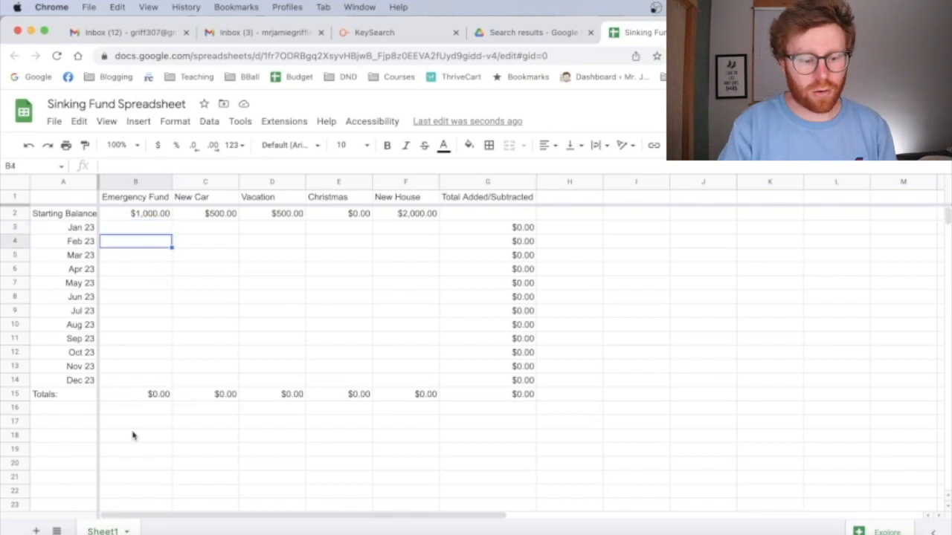
Step: Label A17 Total in Savings
click(136, 428)
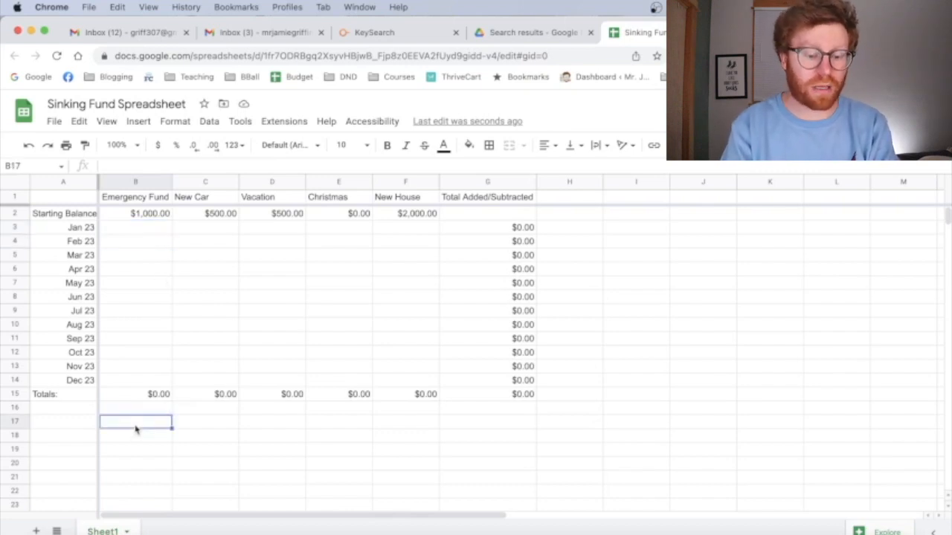
text(Total in Savings)
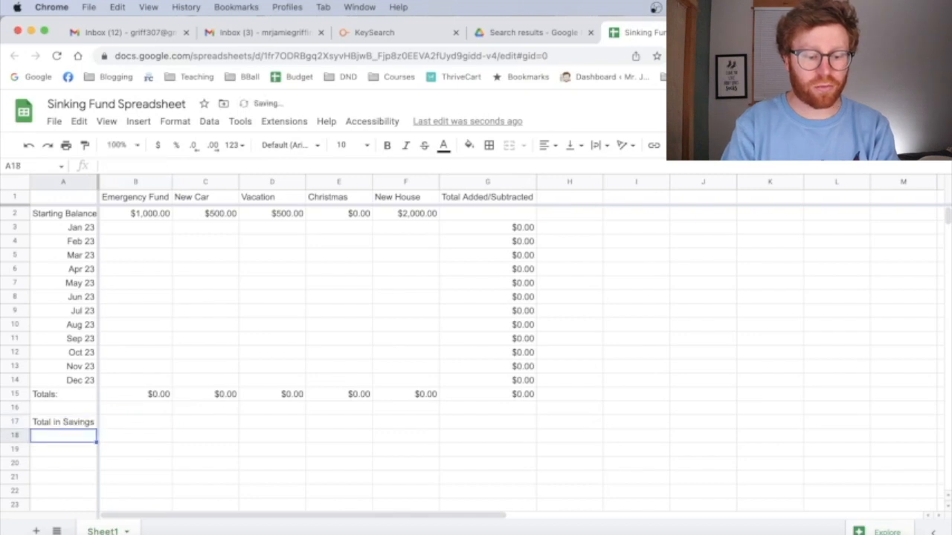
click(137, 422)
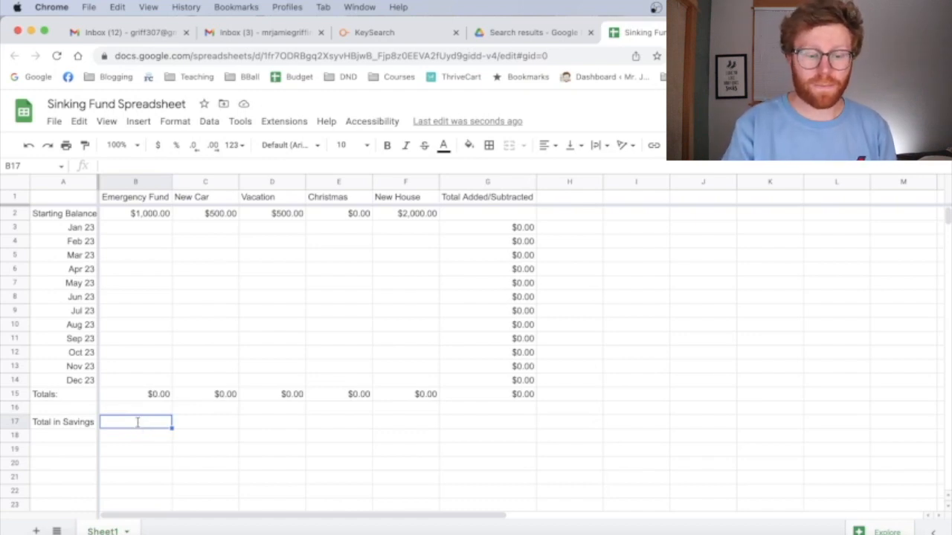
Step: Enter =sum(B15:F15) in B17 to add the five fund totals, showing $0.00
text(=)
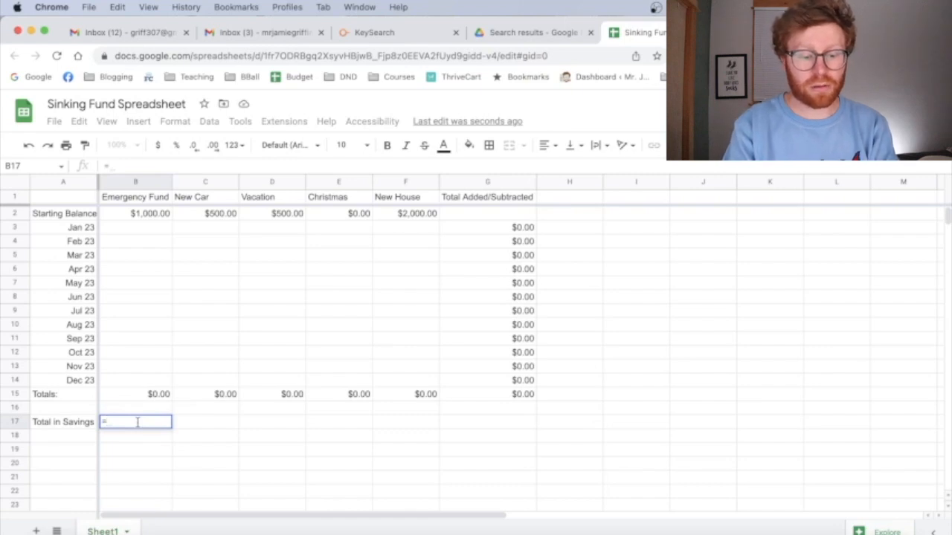
text(=sum)
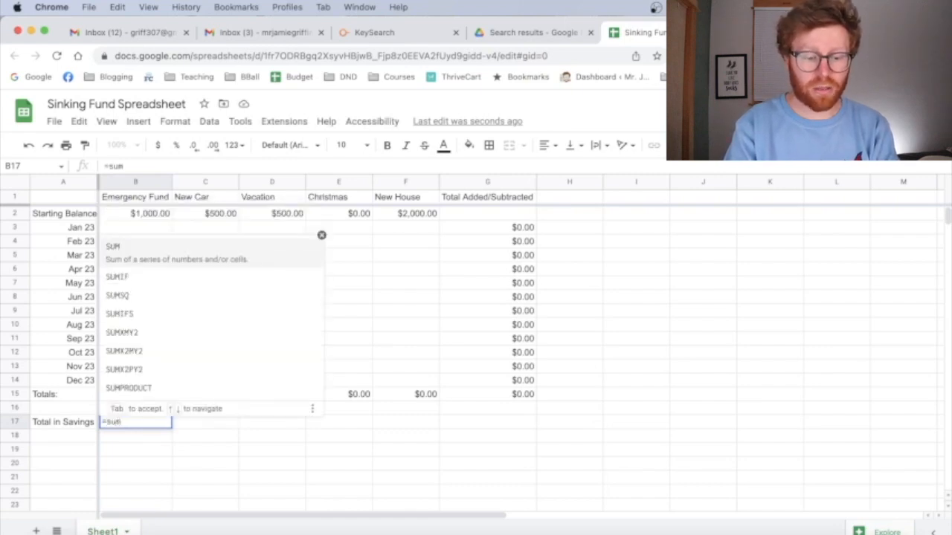
click(137, 394)
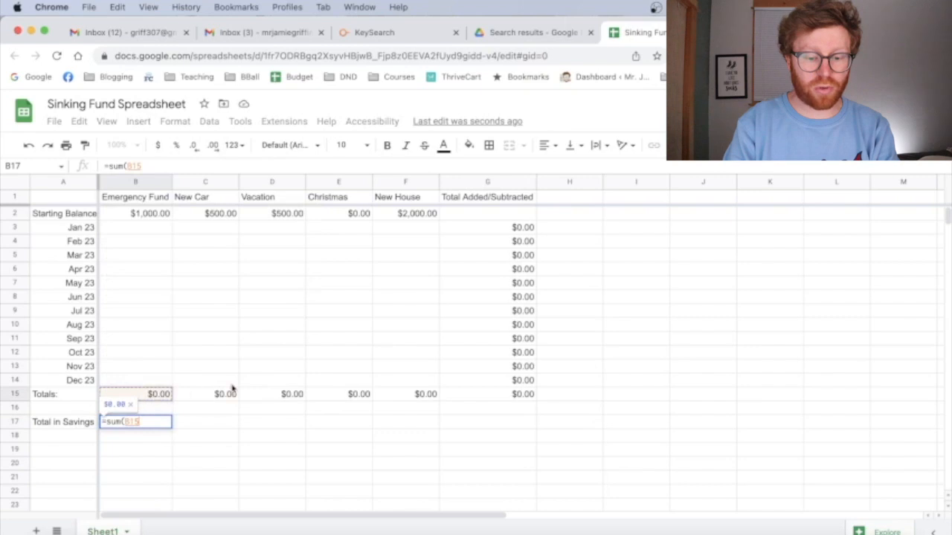
drag(135, 394, 426, 394)
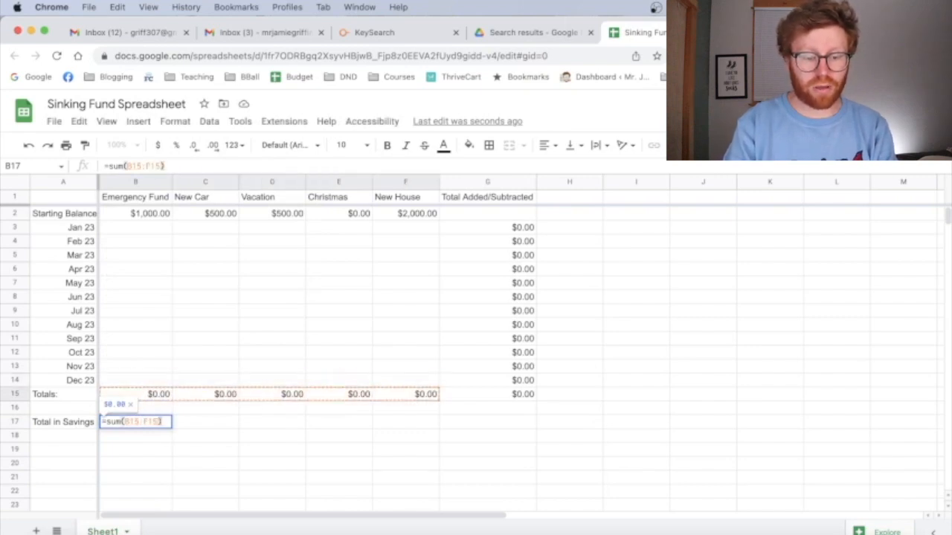
key(Enter)
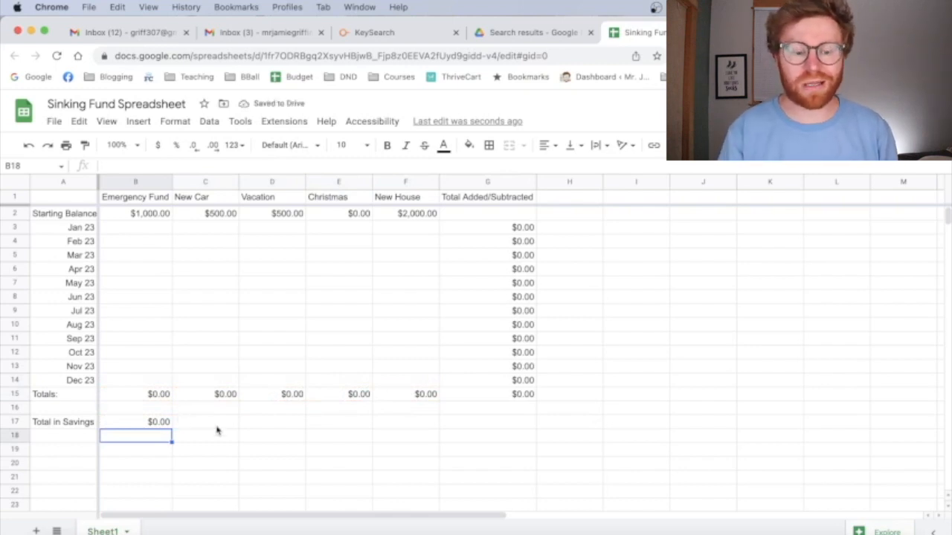
click(136, 226)
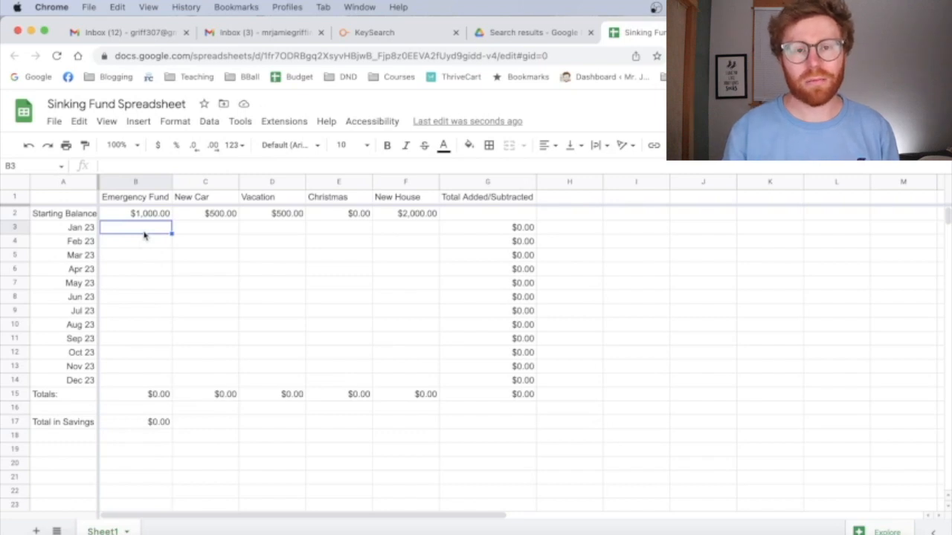
Step: Enter 100 for Jan 23 Emergency Fund and verify Total in Savings formula shows $300
text(100.00)
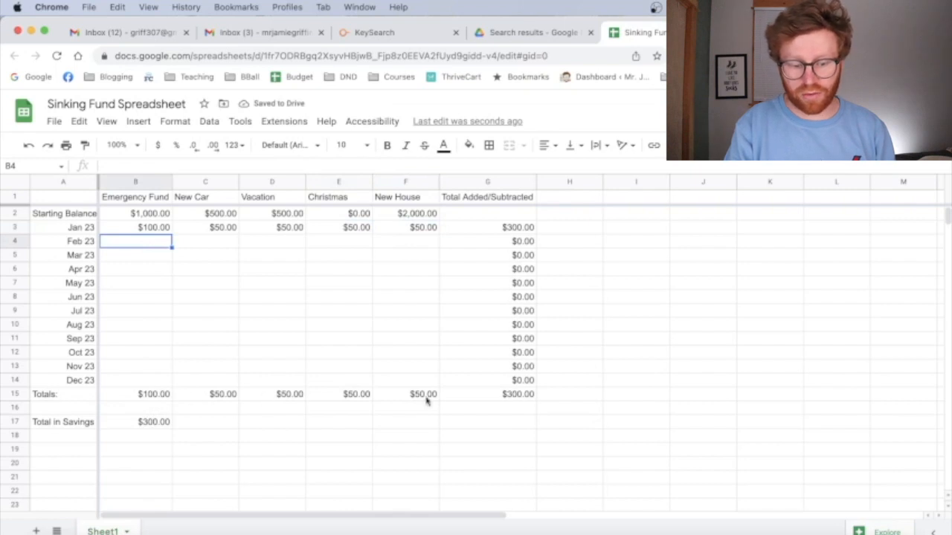
click(152, 422)
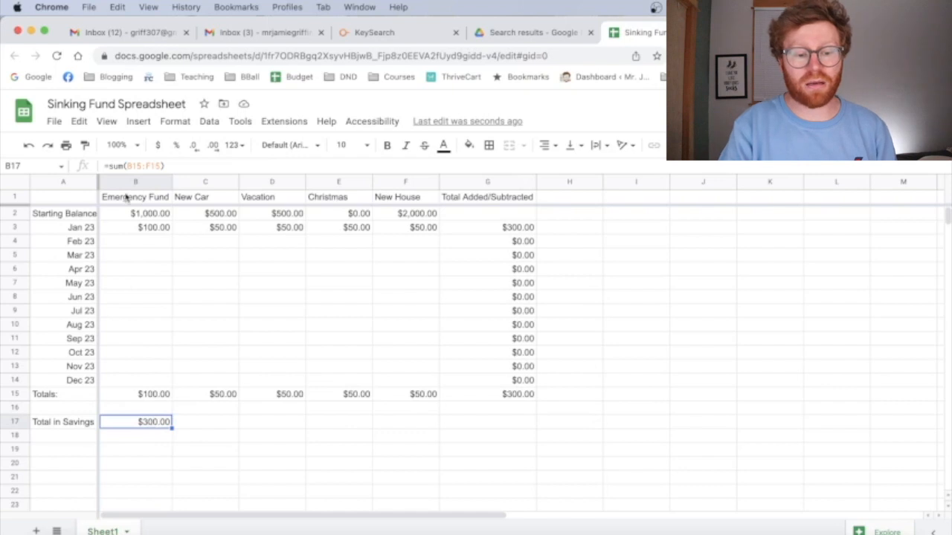
Step: Select the fund-name header row B1:G1 and bring up the Fill color choices
click(134, 196)
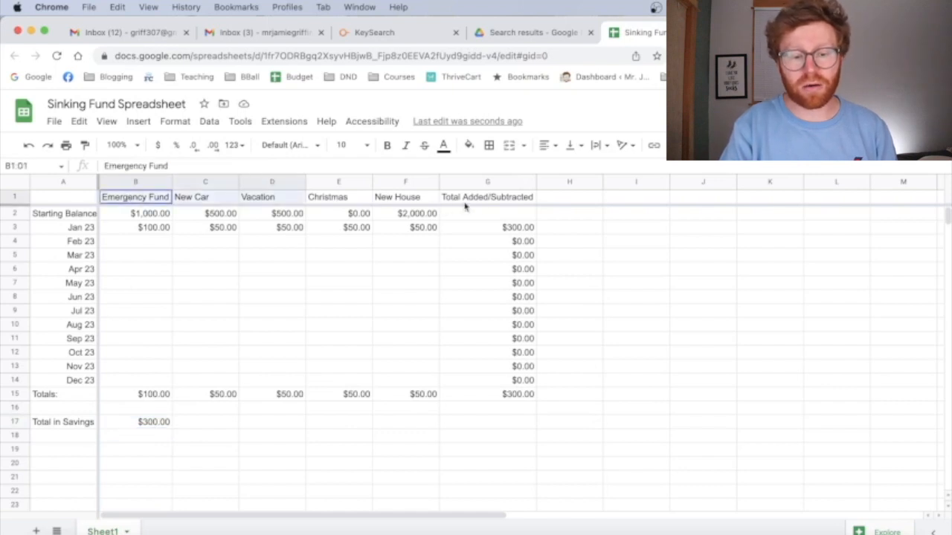
click(469, 146)
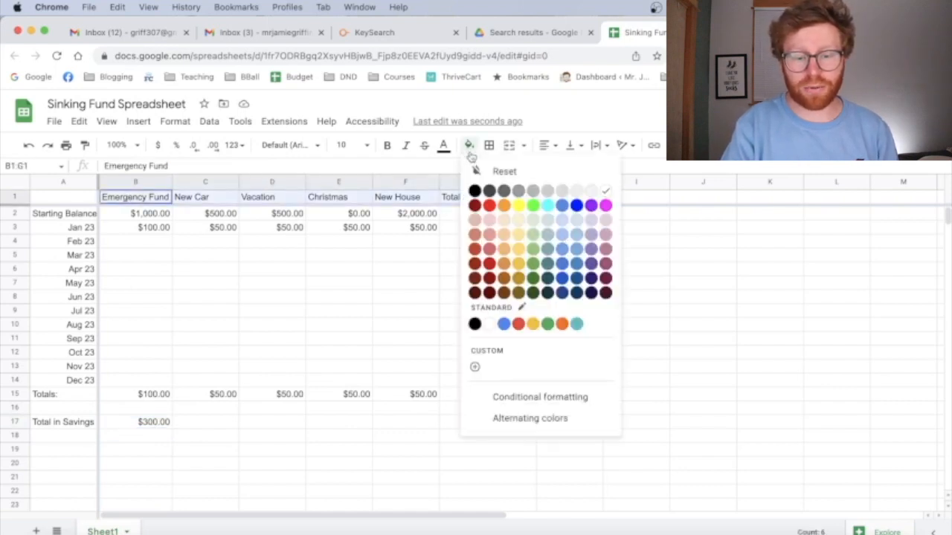